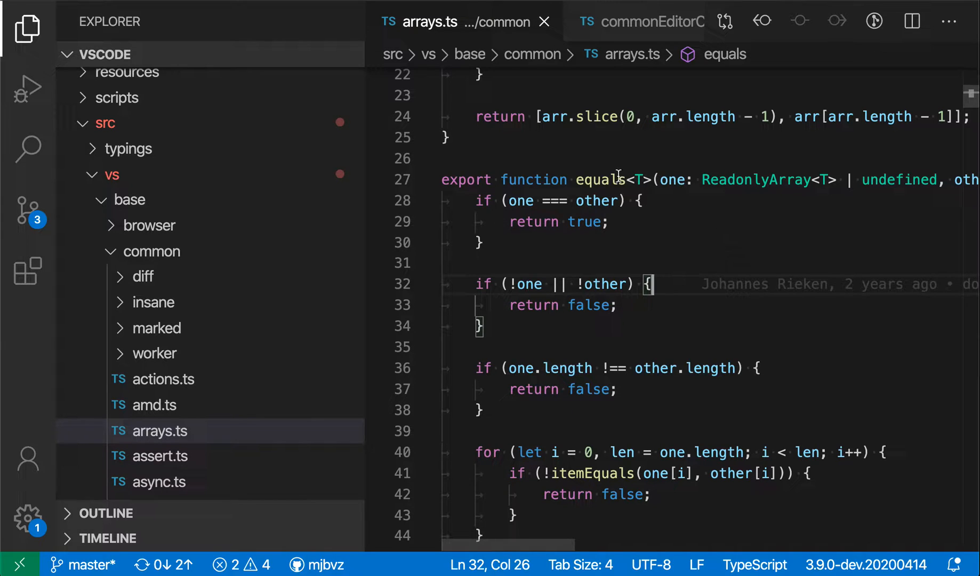
{"action": "mouse_move", "coordinate": [689, 244]}
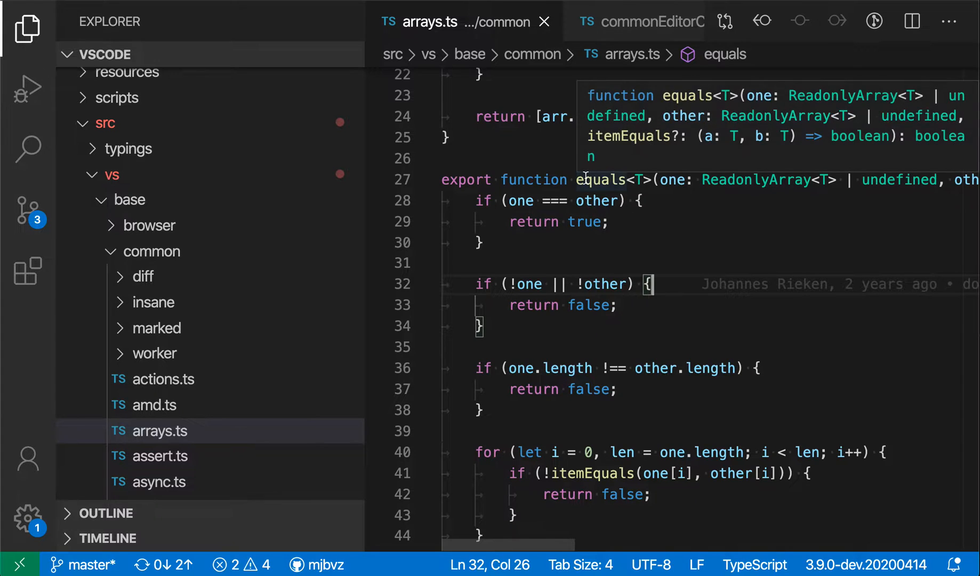
Bring up the context menu on the equals function name on line 27 of arrays.ts.
{"action": "right_click", "coordinate": [603, 179]}
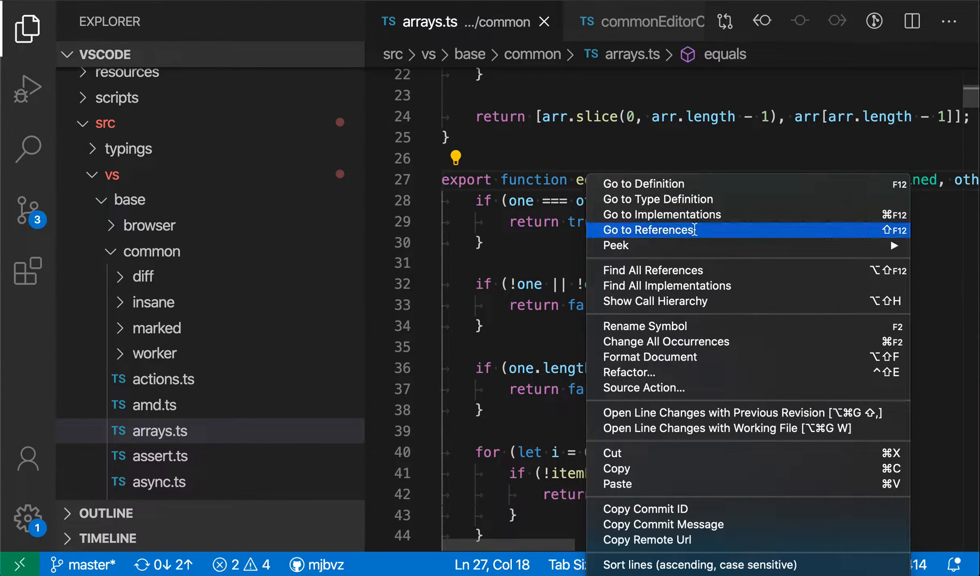
Run Go to References on equals and open its usages in currentLineHighlight.ts and codeAction.ts.
{"action": "left_click", "coordinate": [651, 229]}
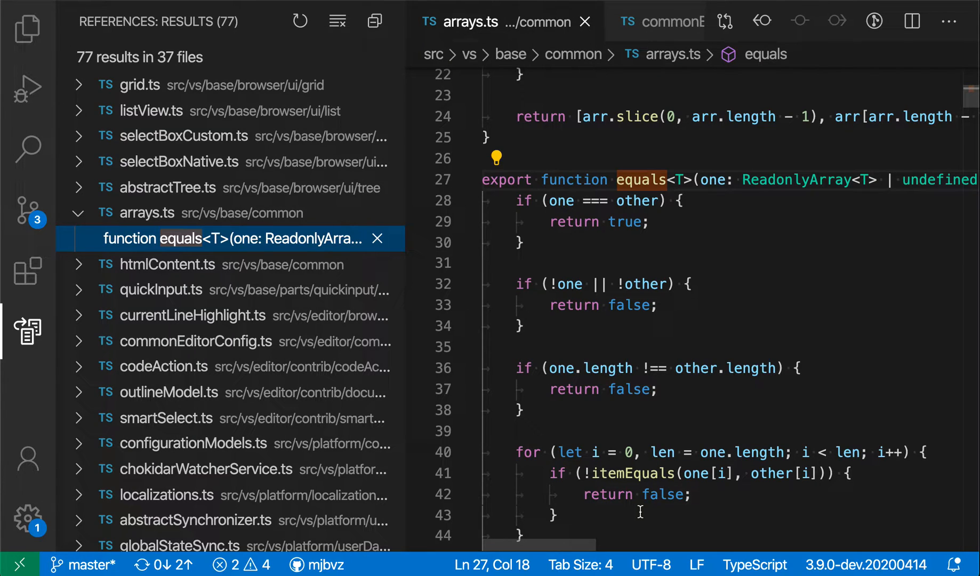
{"action": "mouse_move", "coordinate": [194, 316]}
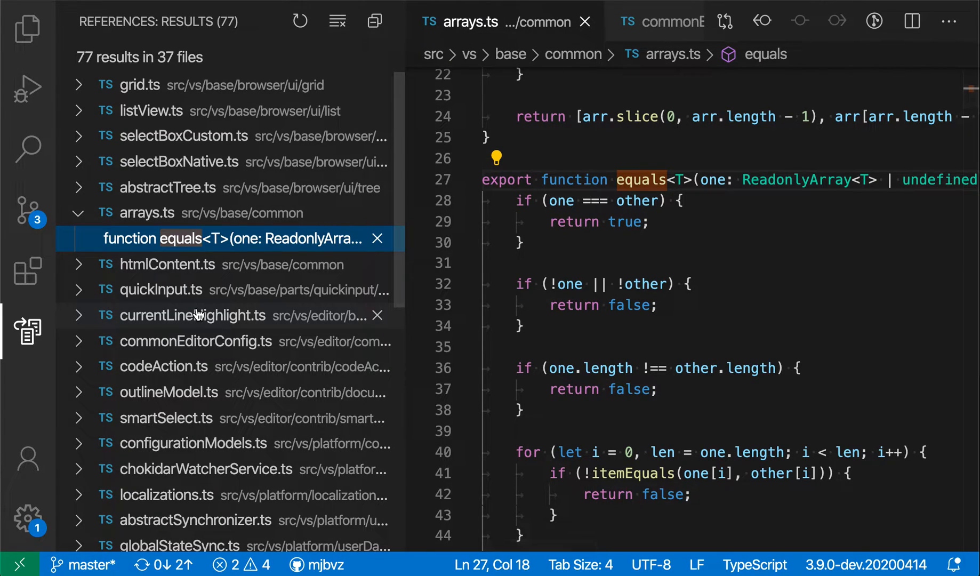
{"action": "left_click", "coordinate": [193, 316]}
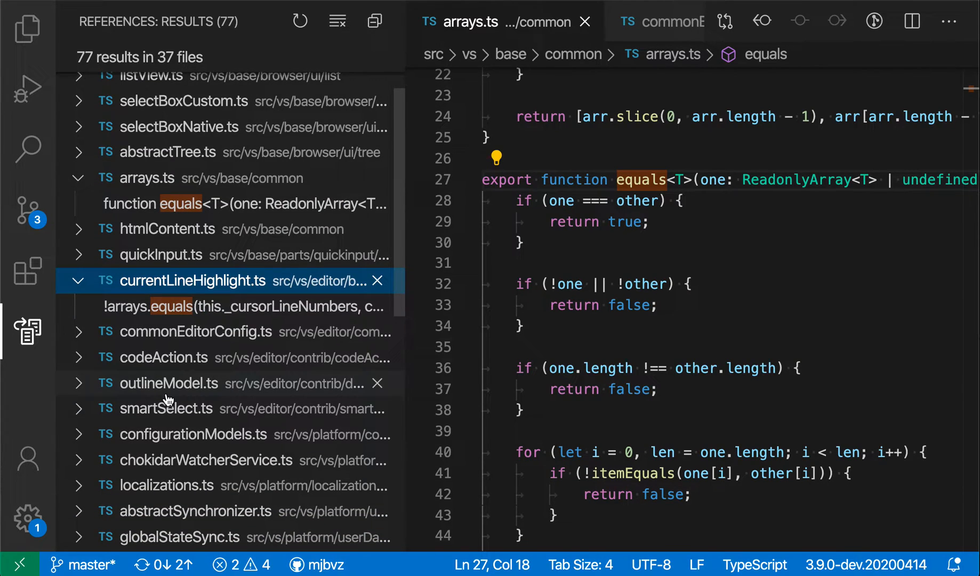
{"action": "mouse_move", "coordinate": [169, 383]}
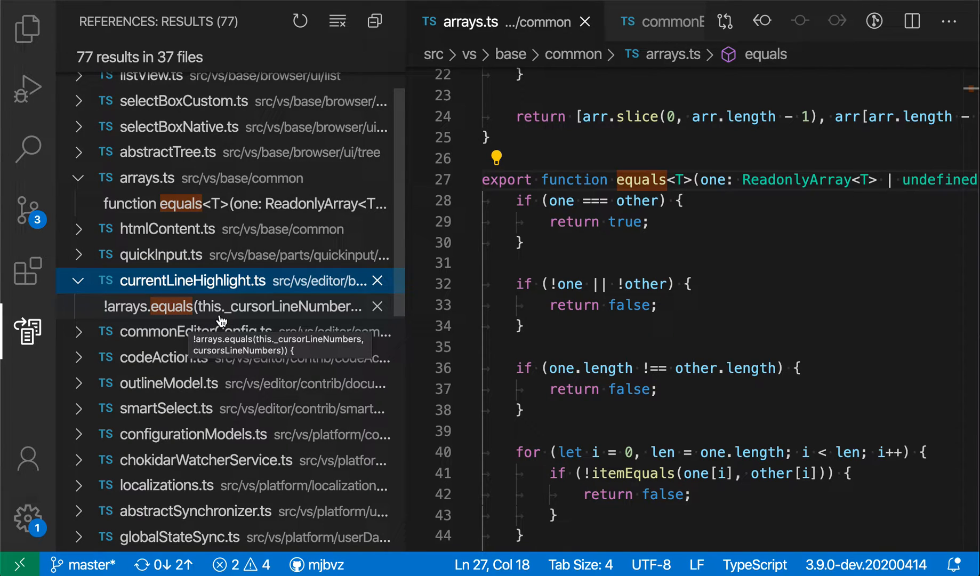
{"action": "left_click", "coordinate": [232, 306]}
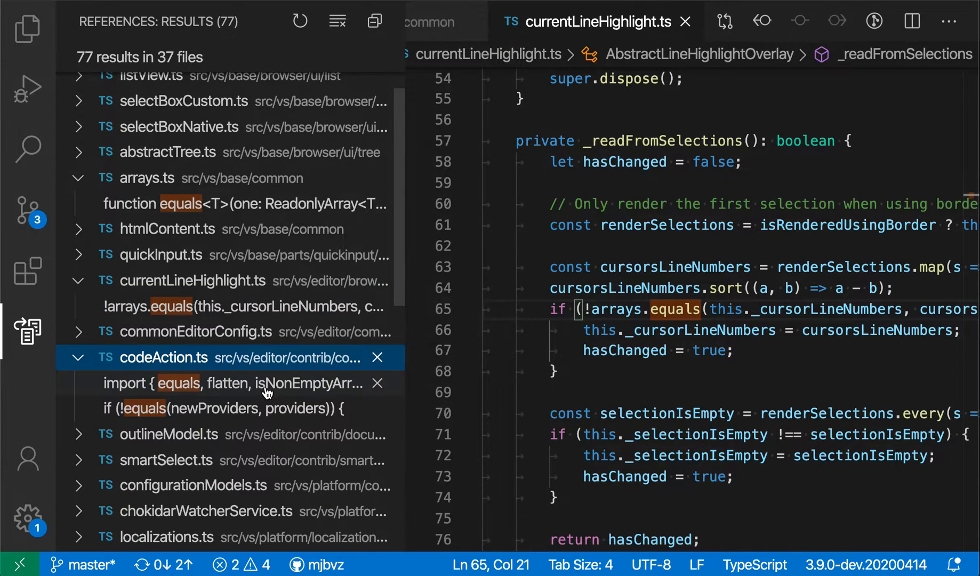
{"action": "left_click", "coordinate": [218, 409]}
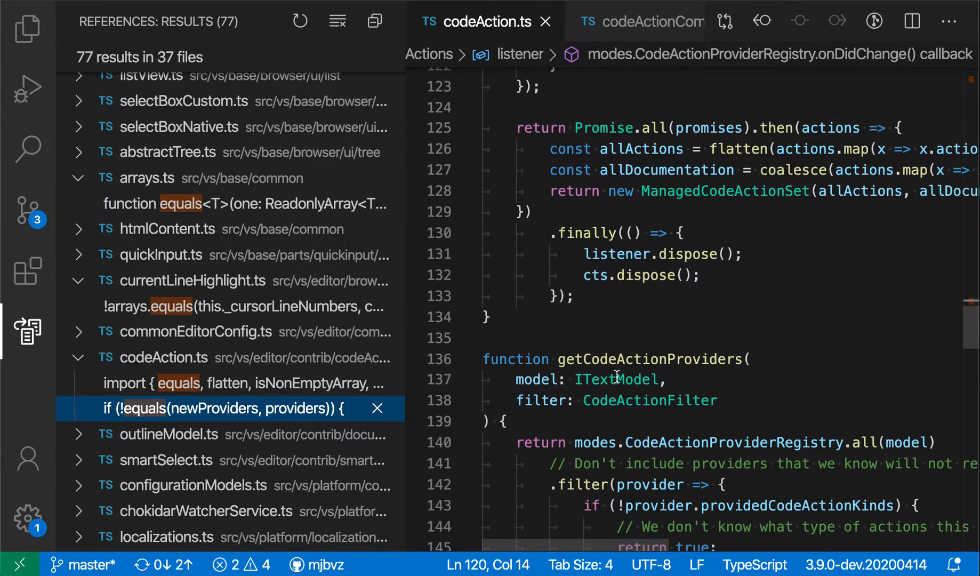
Find the 2 references to getCodeActionProviders in codeAction.ts and visit the call site then the definition.
{"action": "right_click", "coordinate": [601, 359]}
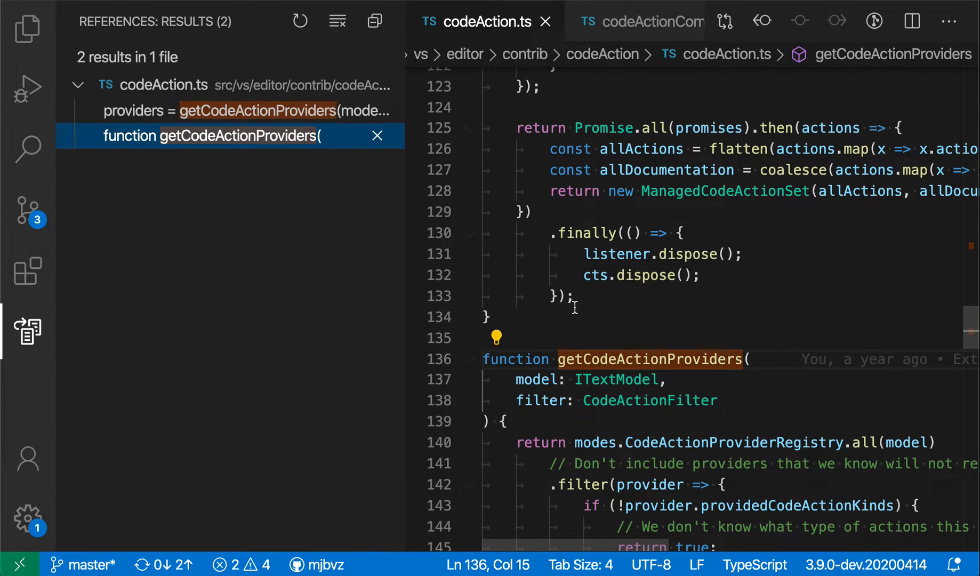
{"action": "left_click", "coordinate": [244, 111]}
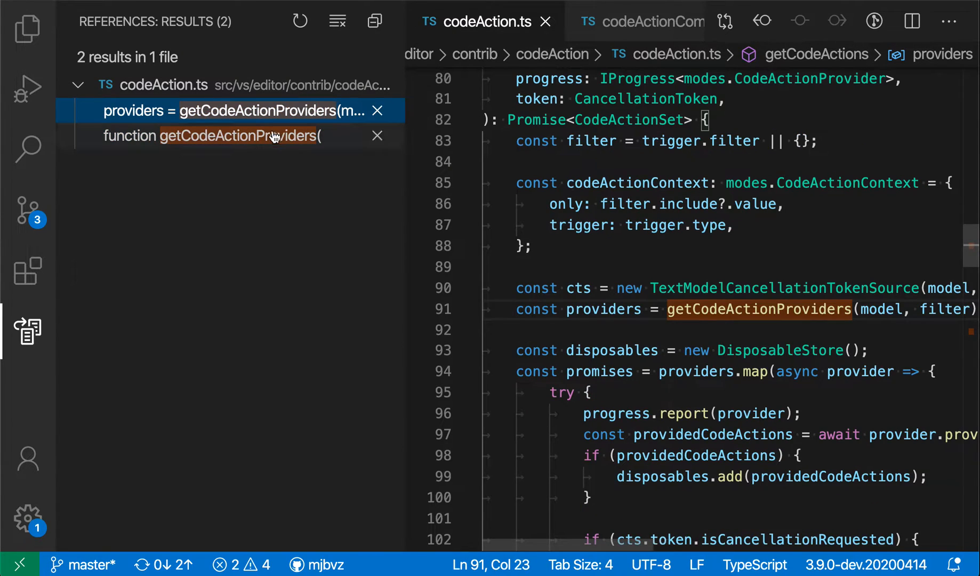
{"action": "left_click", "coordinate": [213, 136]}
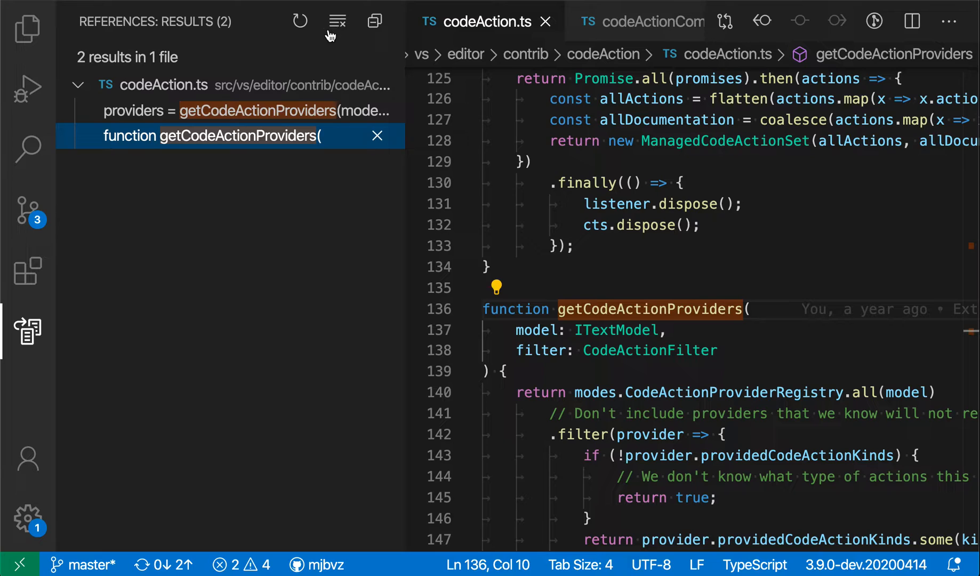
Clear the References results, then rerun the equals and getCodeActionProviders searches from history, ending on equals.
{"action": "left_click", "coordinate": [336, 20]}
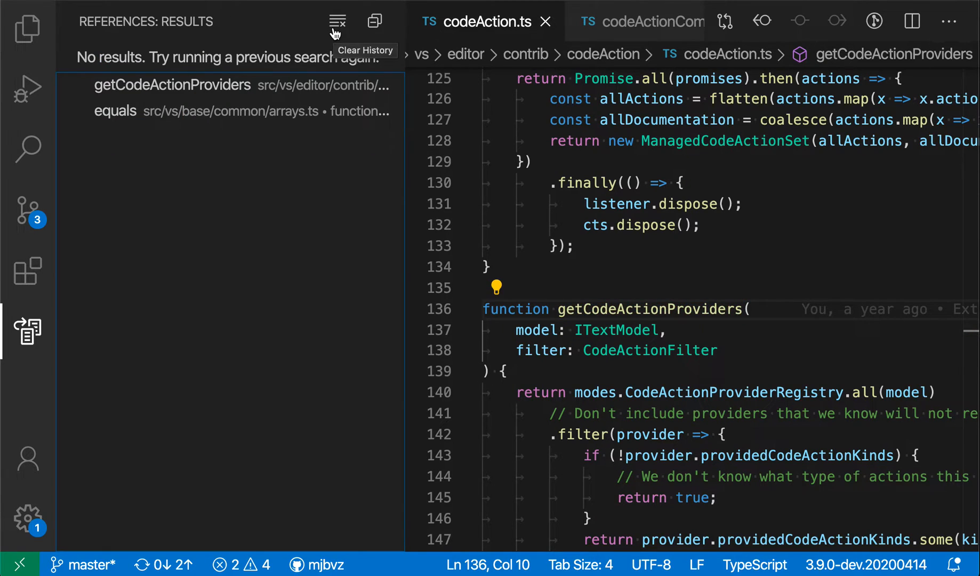
{"action": "mouse_move", "coordinate": [192, 415]}
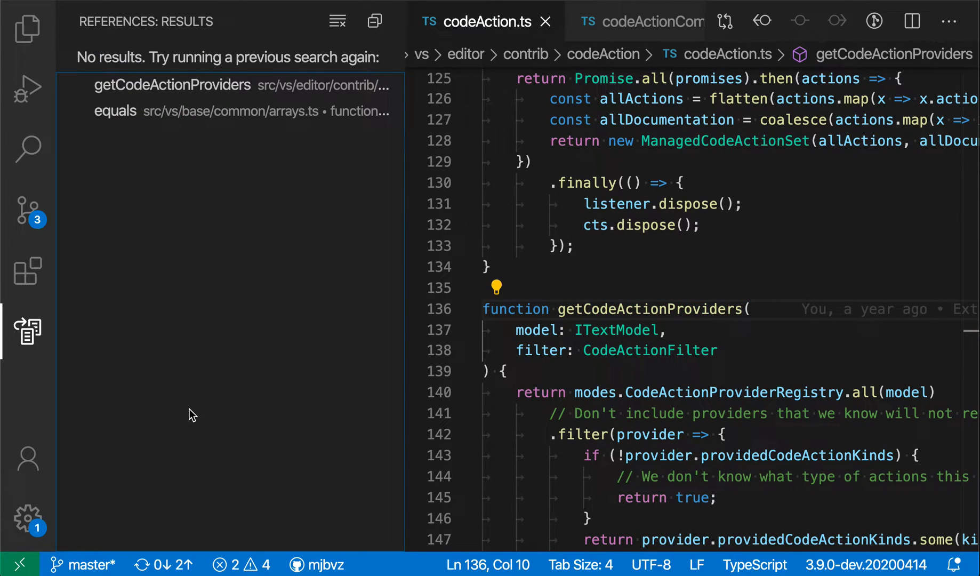
{"action": "mouse_move", "coordinate": [27, 335]}
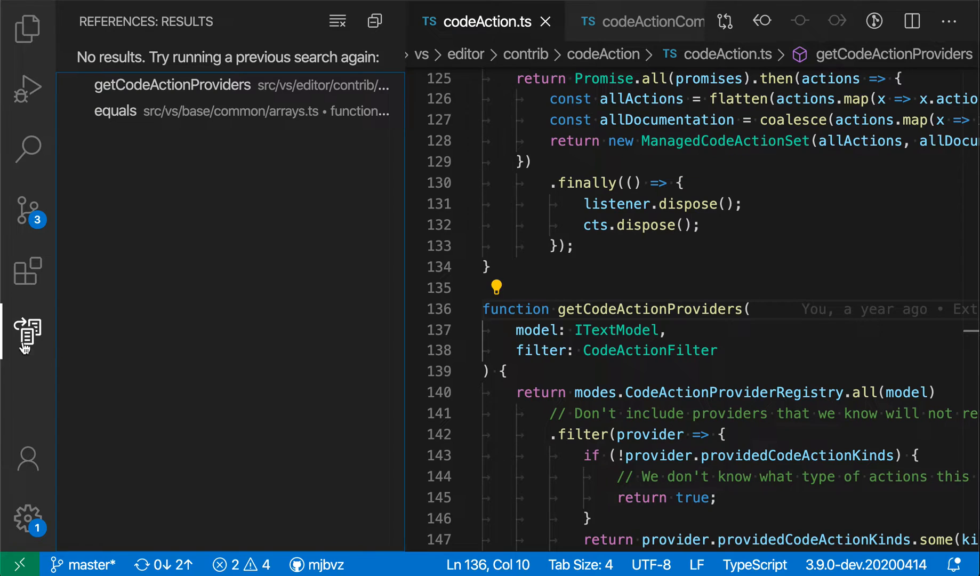
{"action": "mouse_move", "coordinate": [223, 332]}
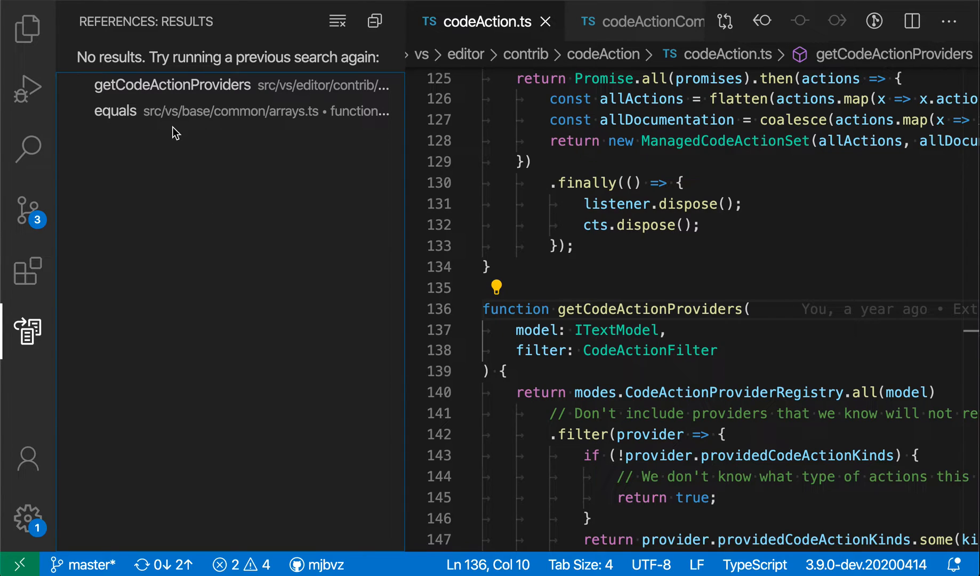
{"action": "left_click", "coordinate": [115, 111]}
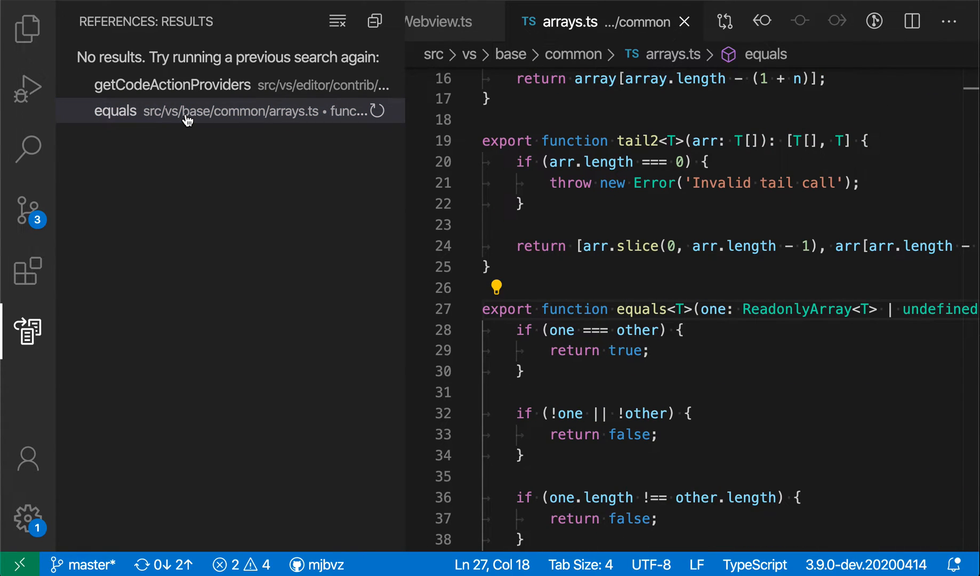
{"action": "left_click", "coordinate": [173, 84]}
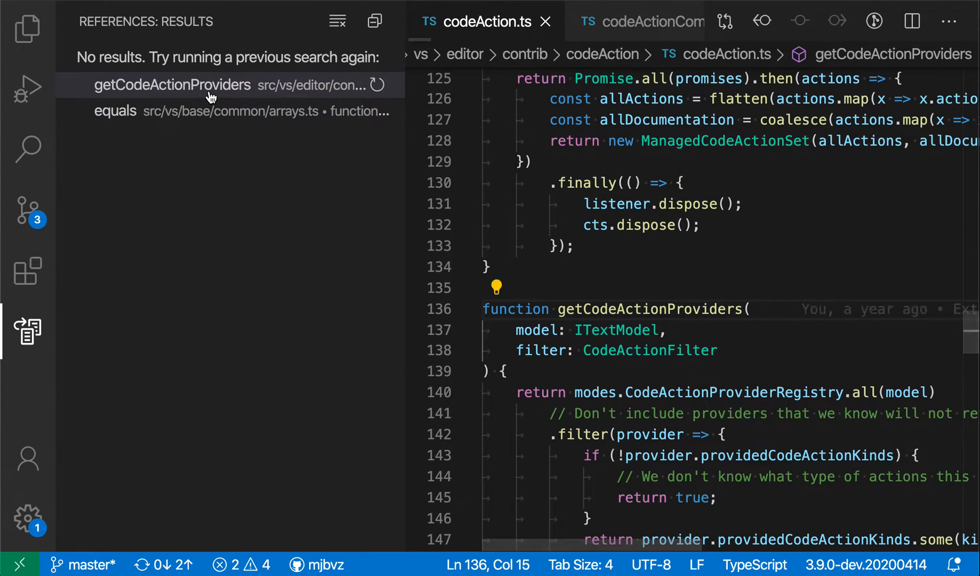
{"action": "left_click", "coordinate": [115, 111]}
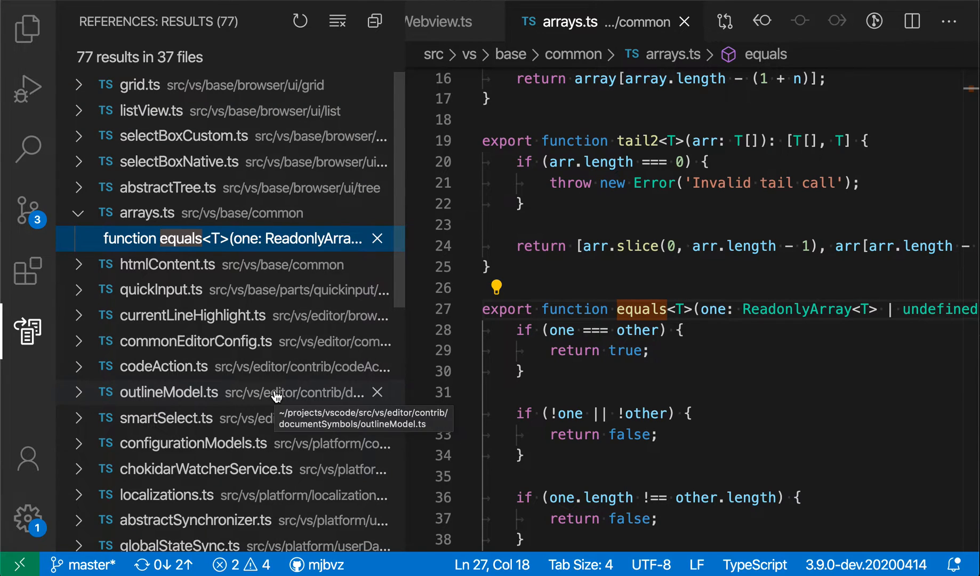
Open the equals(this._lines, lines) call inside equalLines in extHostDocumentData.ts from the results list.
{"action": "scroll", "scroll_direction": "down", "scroll_amount": 3}
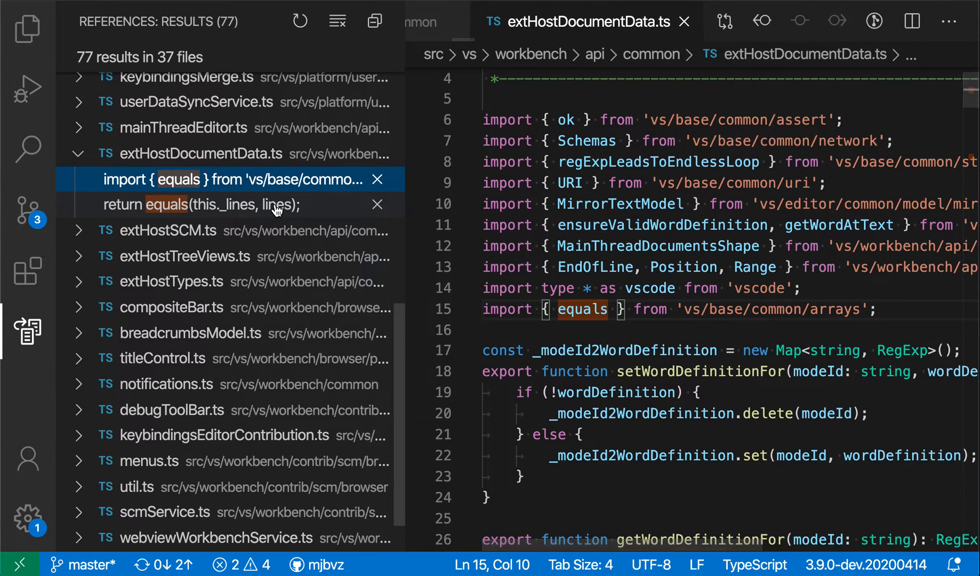
{"action": "left_click", "coordinate": [200, 204]}
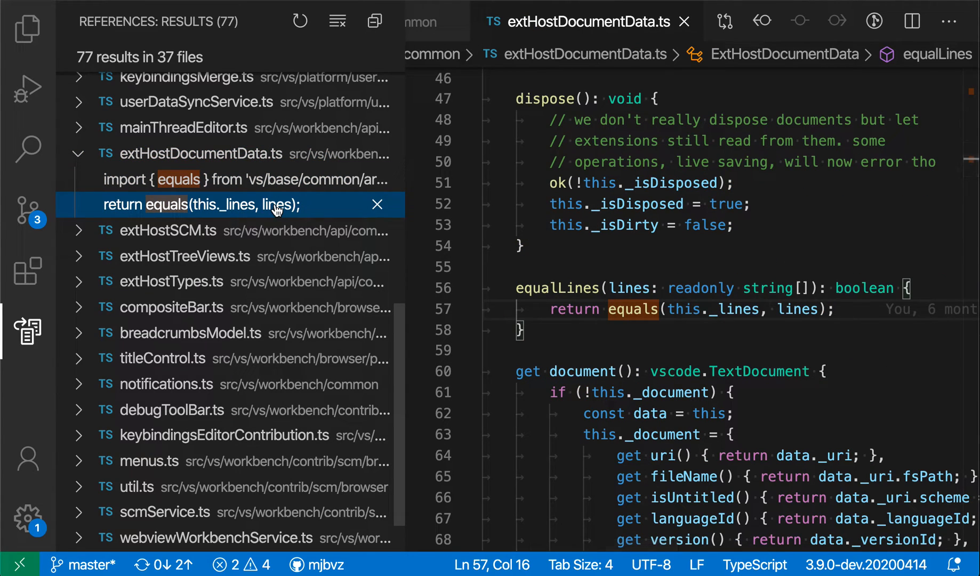